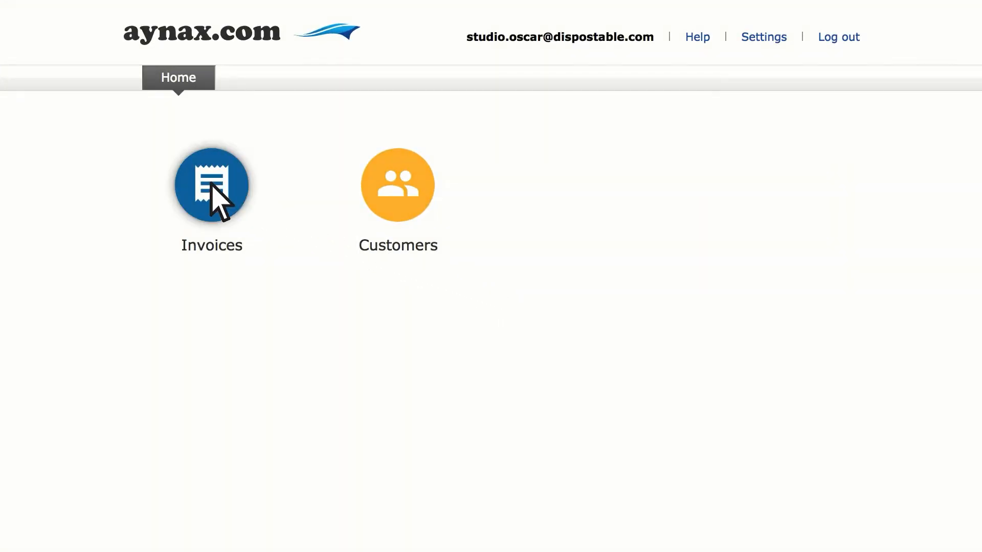
pyautogui.click(211, 186)
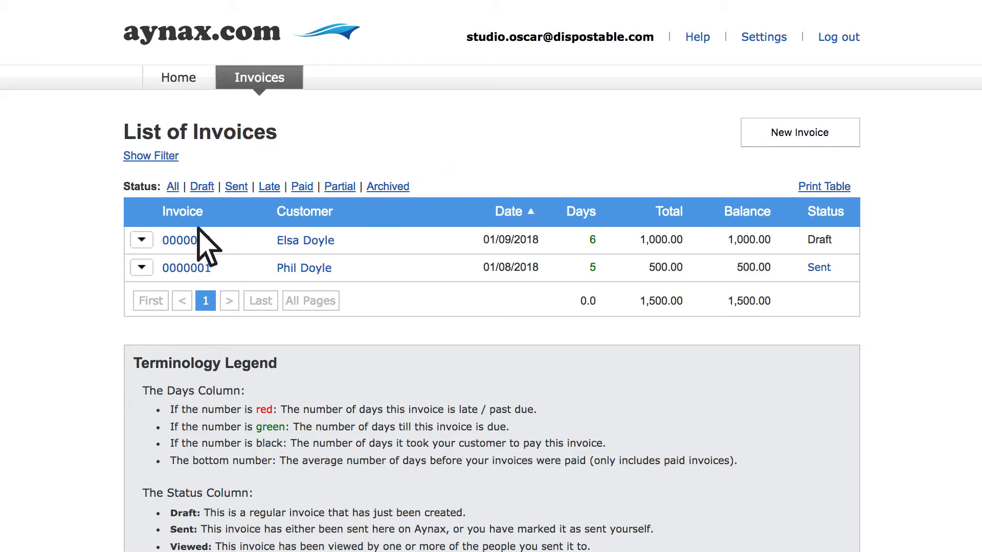
pyautogui.click(141, 239)
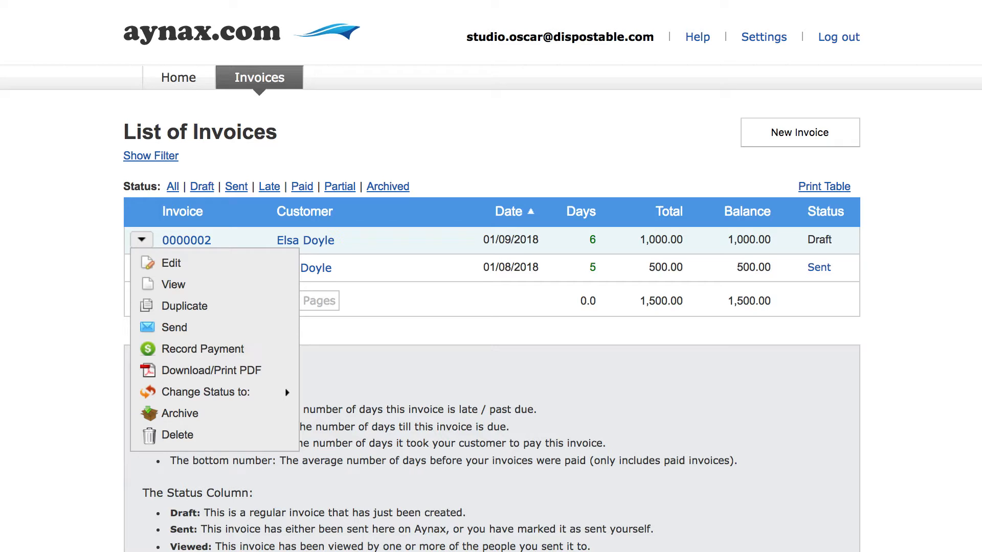
pyautogui.moveTo(245, 274)
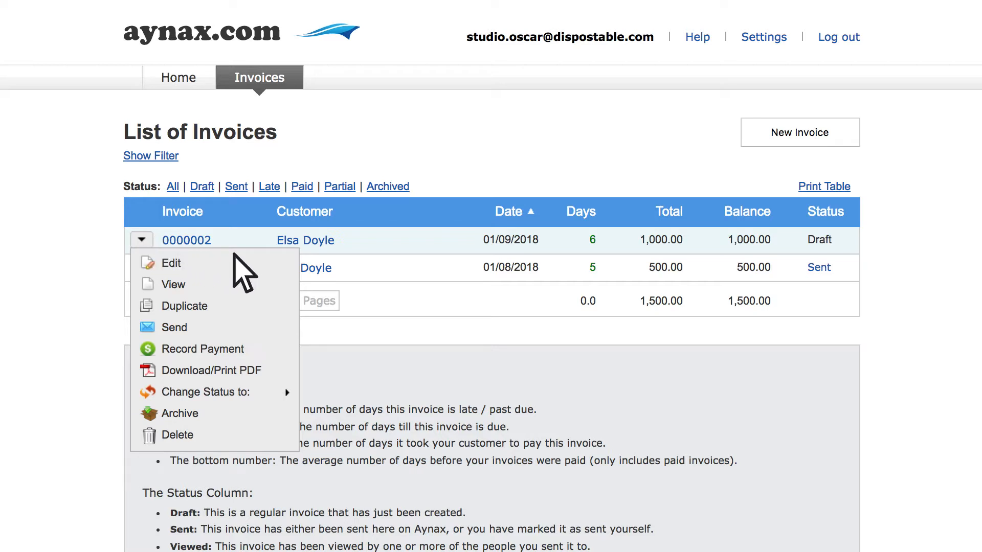
pyautogui.moveTo(171, 263)
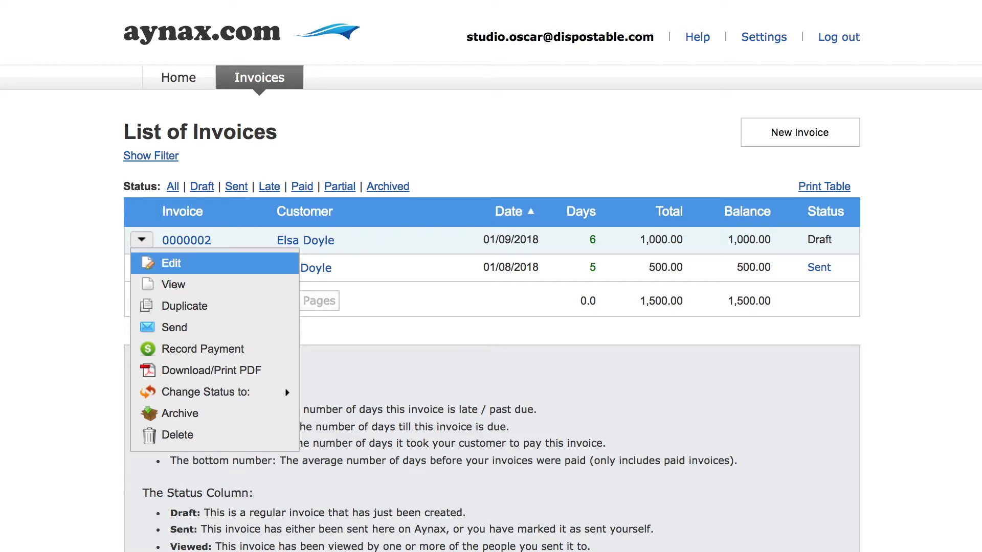
# Edit invoice 0000002 with Sales Tax enabled so the line items gain a Tax column.
pyautogui.click(170, 263)
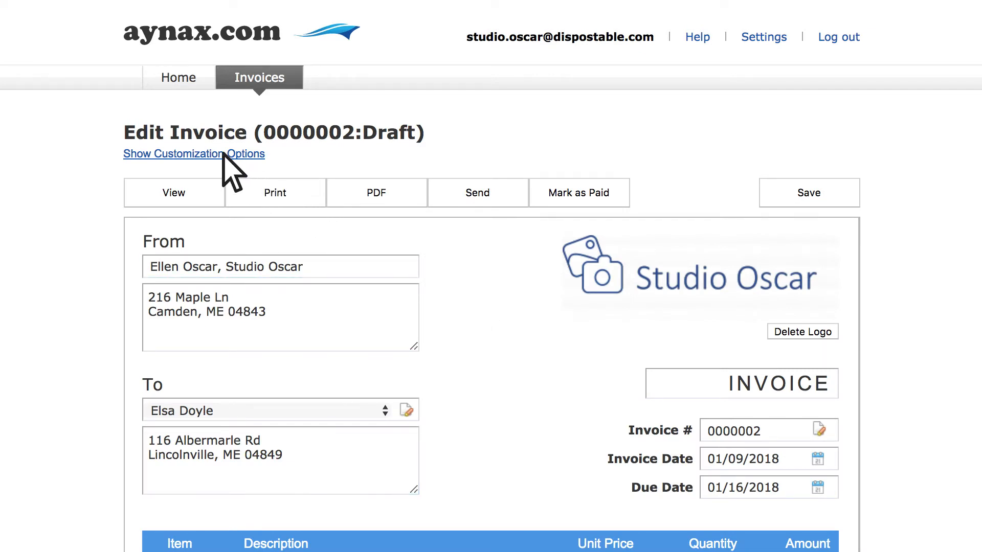
pyautogui.click(194, 154)
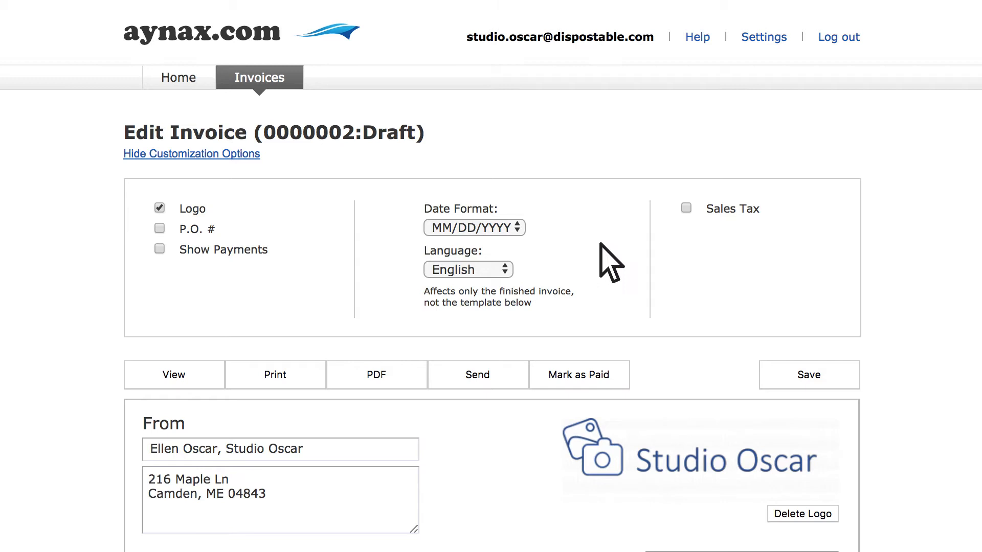
pyautogui.click(686, 208)
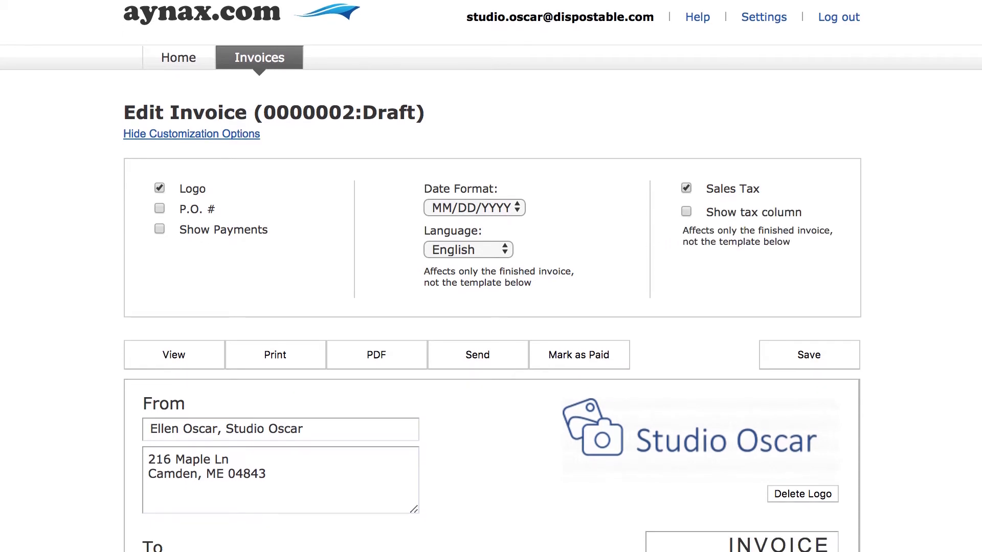
pyautogui.scroll(-3)
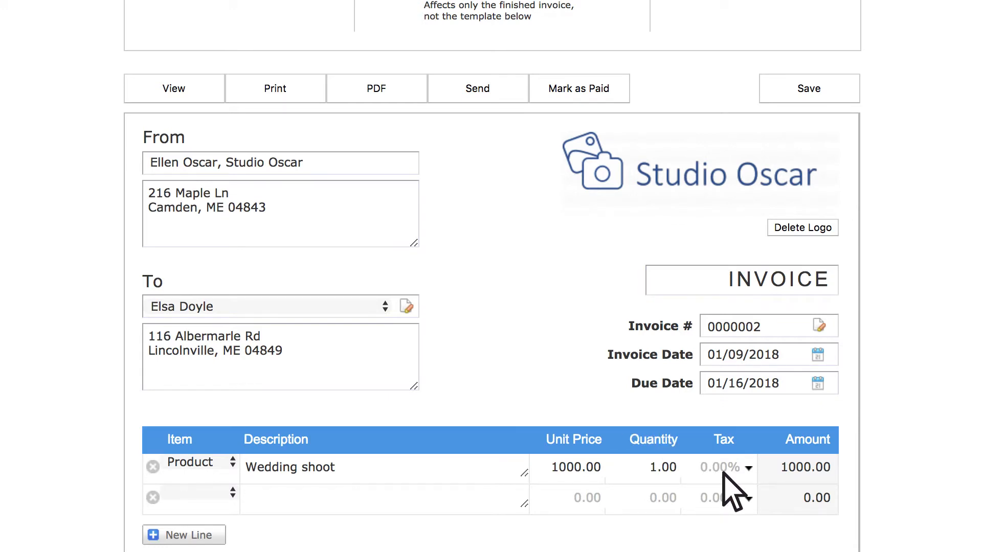
# Choose New Tax from the Wedding shoot line's Tax dropdown.
pyautogui.click(744, 468)
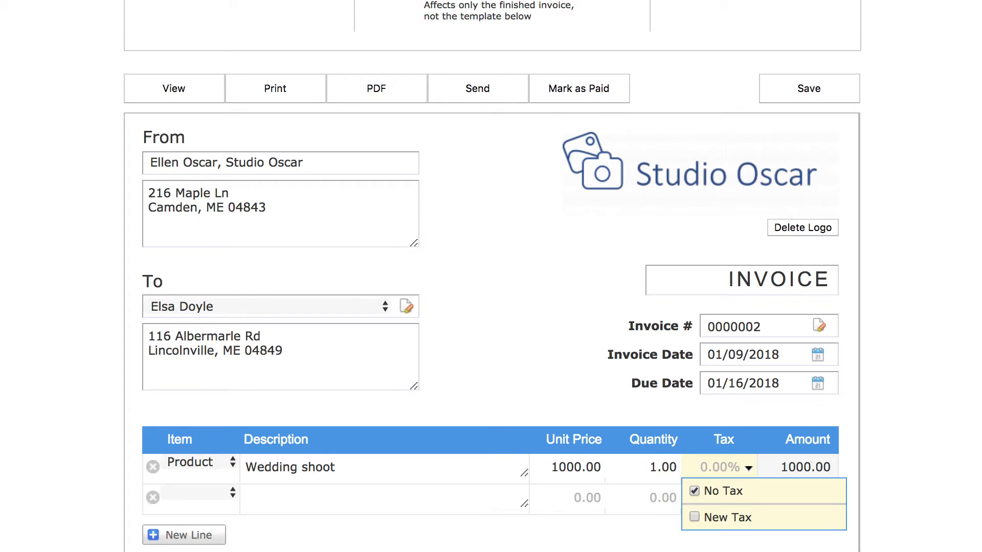
pyautogui.moveTo(702, 526)
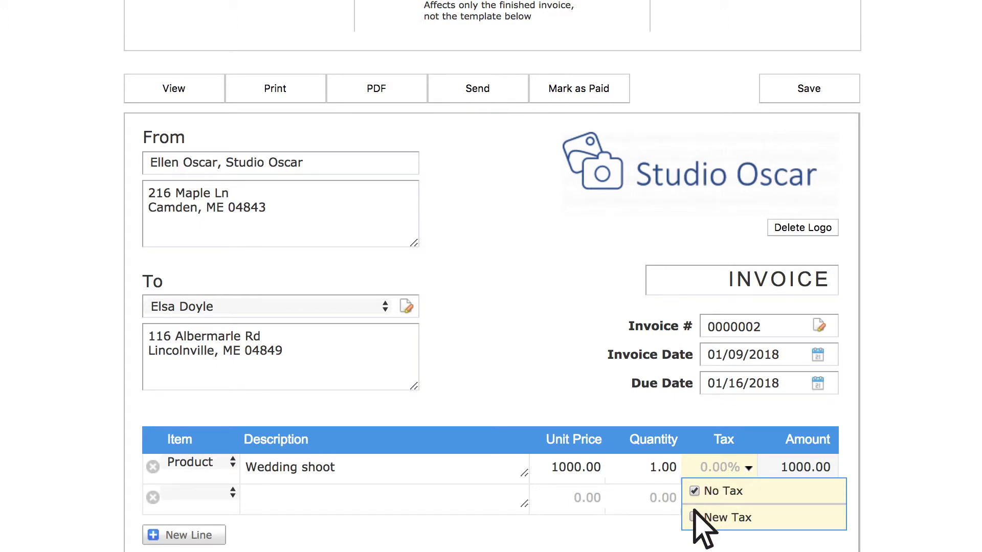
pyautogui.click(726, 518)
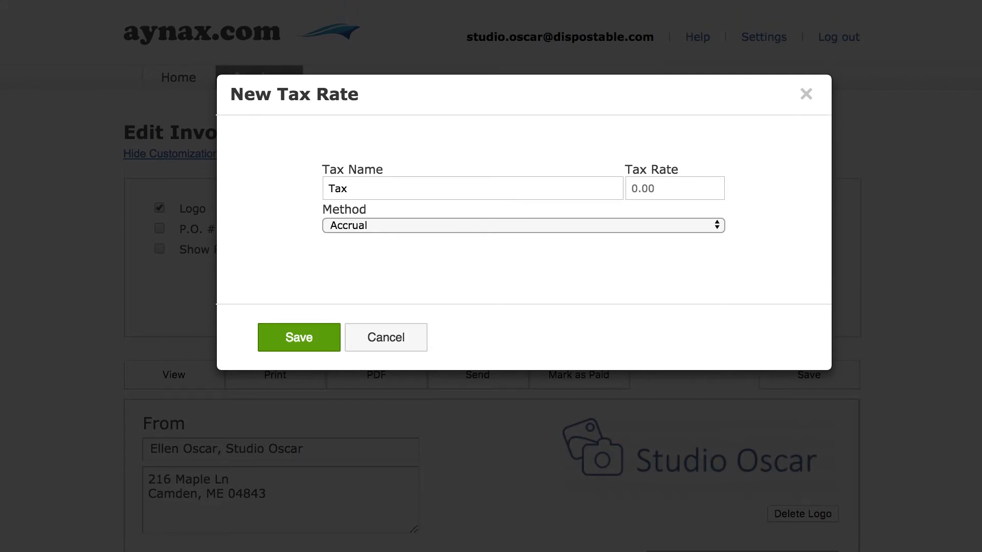
# Save a new tax named State Tax at 5.5% with the Accrual method for the Wedding shoot line.
pyautogui.click(473, 188)
pyautogui.write('State ')
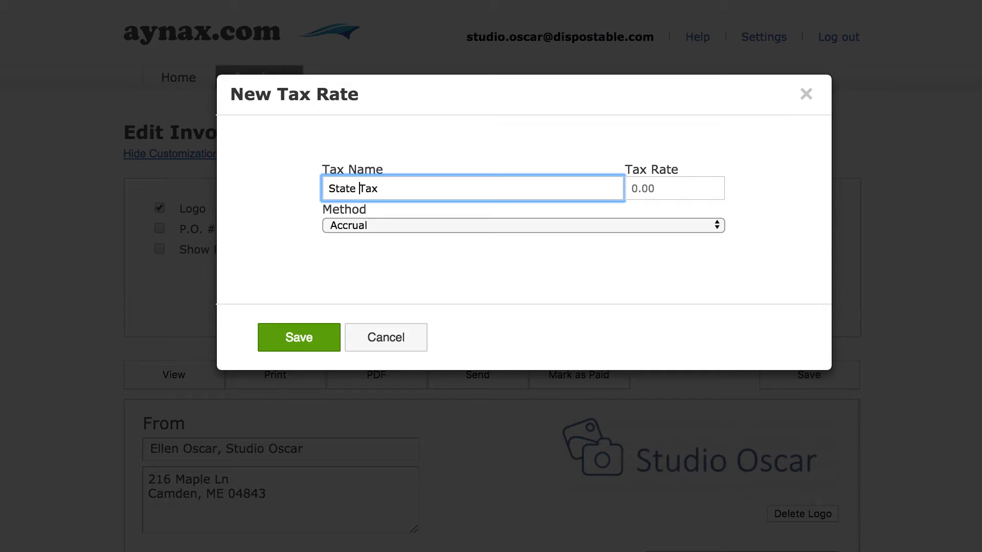
pyautogui.write('5')
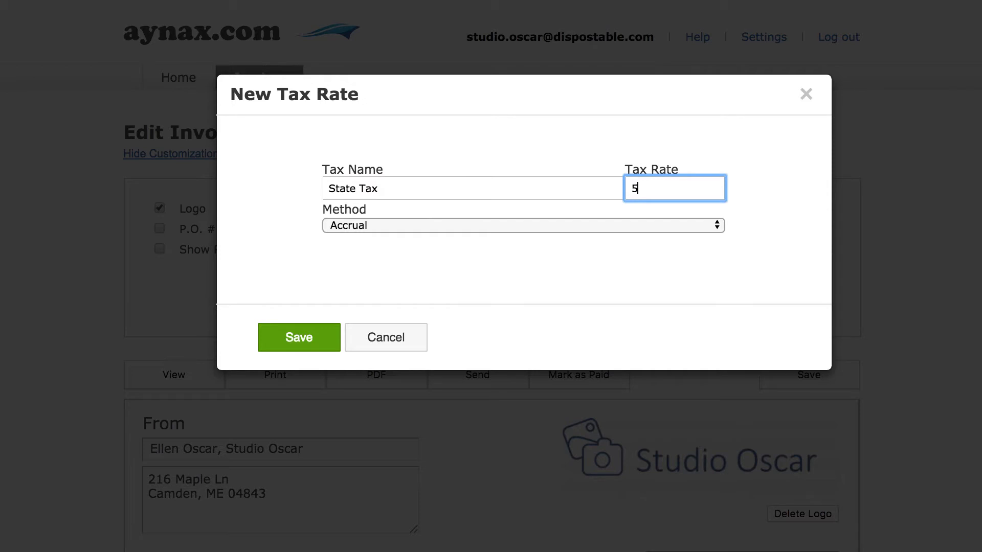
pyautogui.write('.5')
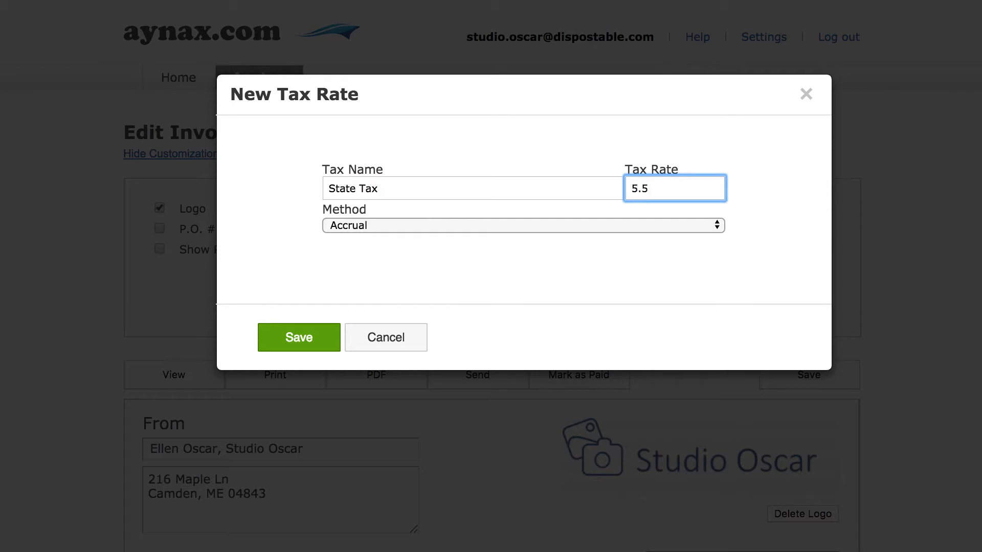
pyautogui.click(522, 225)
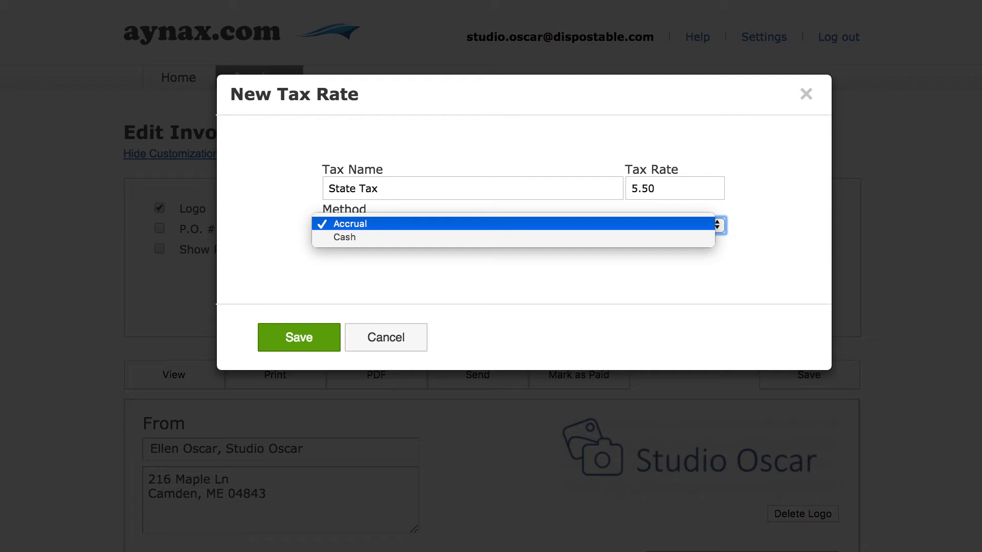
pyautogui.click(523, 225)
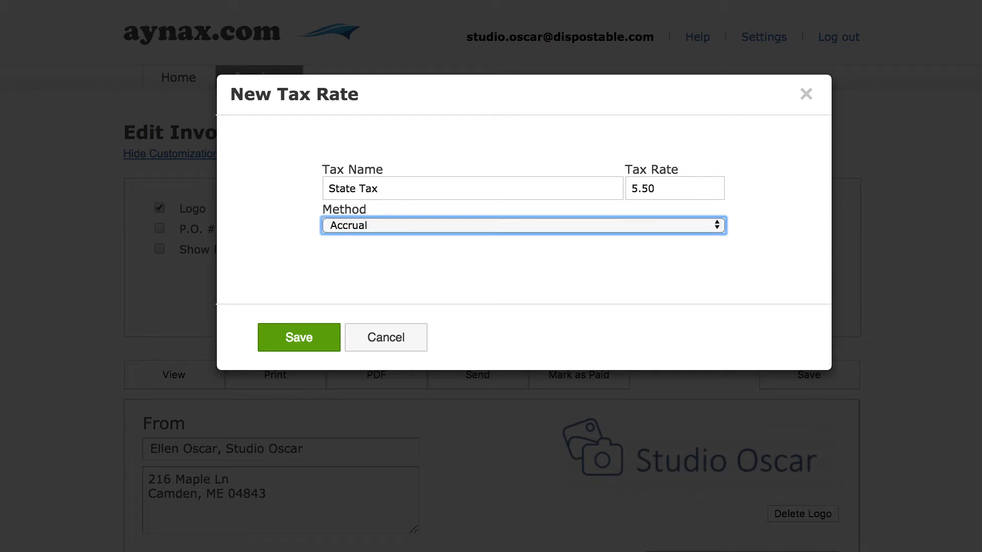
pyautogui.moveTo(324, 346)
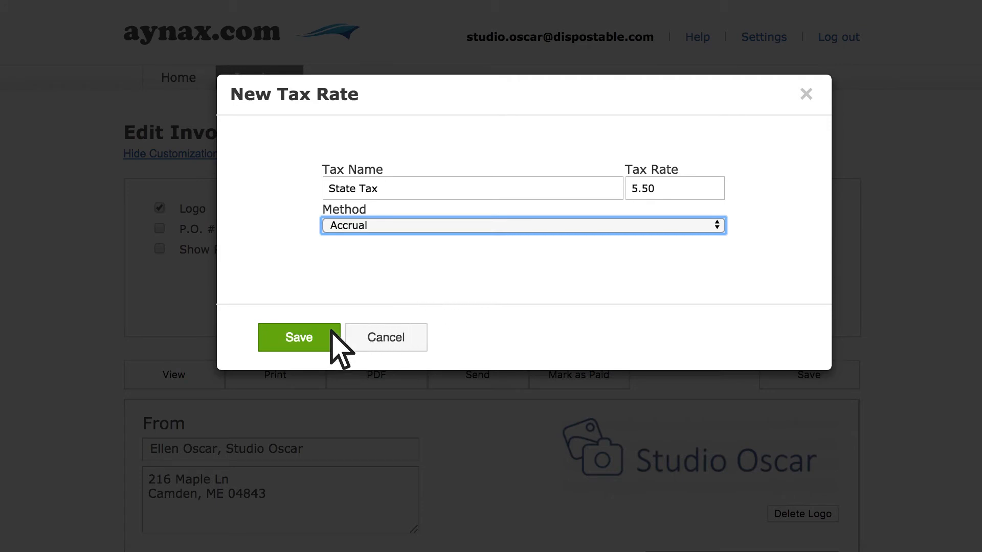
pyautogui.click(299, 337)
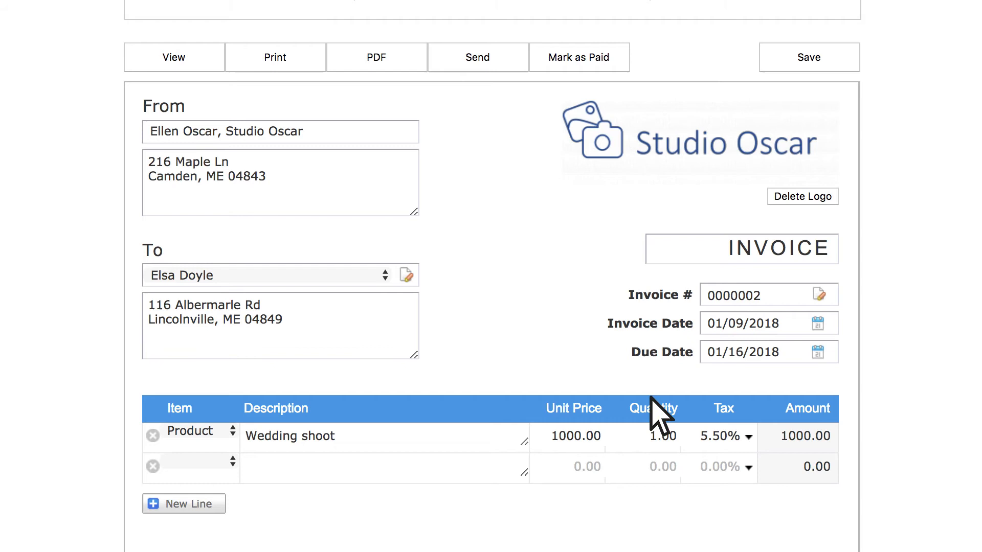
# Start another New Tax from the Wedding shoot line's Tax dropdown, named Local Tax.
pyautogui.click(728, 436)
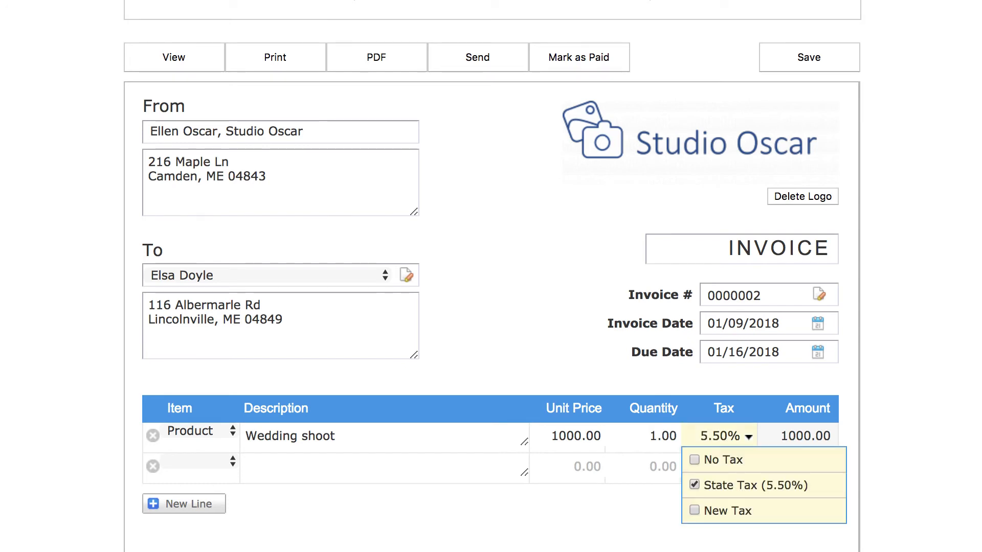
pyautogui.moveTo(702, 523)
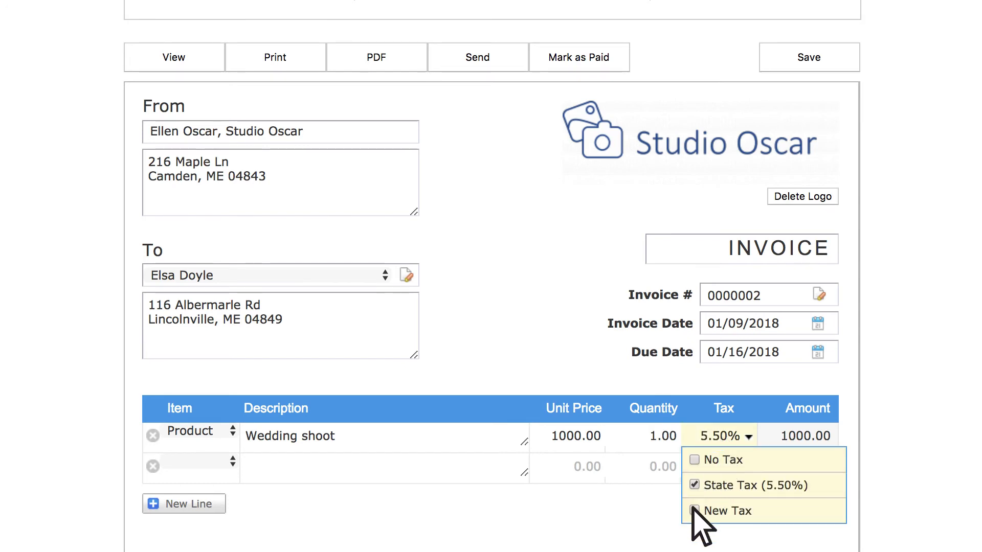
pyautogui.click(726, 511)
pyautogui.write('Local Tax')
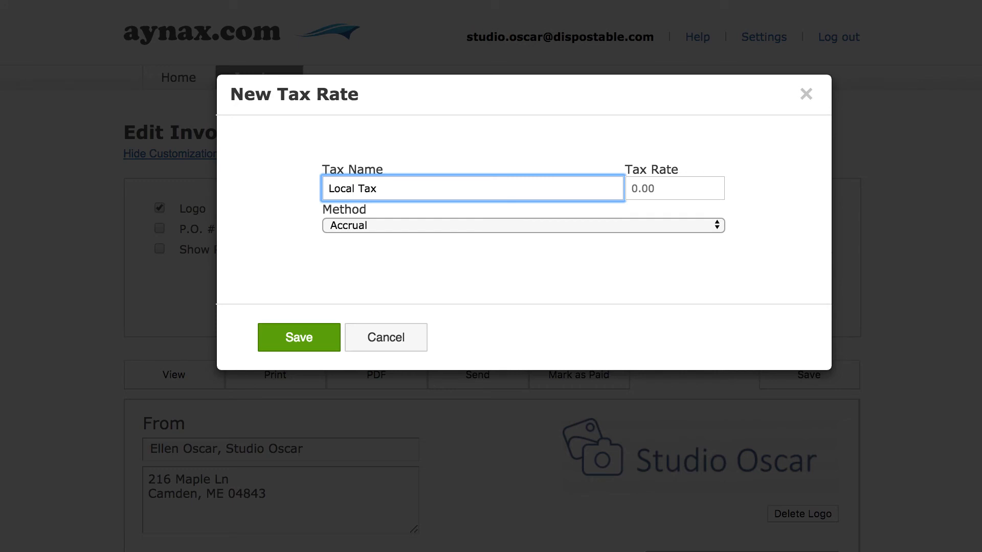
# Cancel the Local Tax form, leaving only the 5.50% State Tax on the line.
pyautogui.click(674, 189)
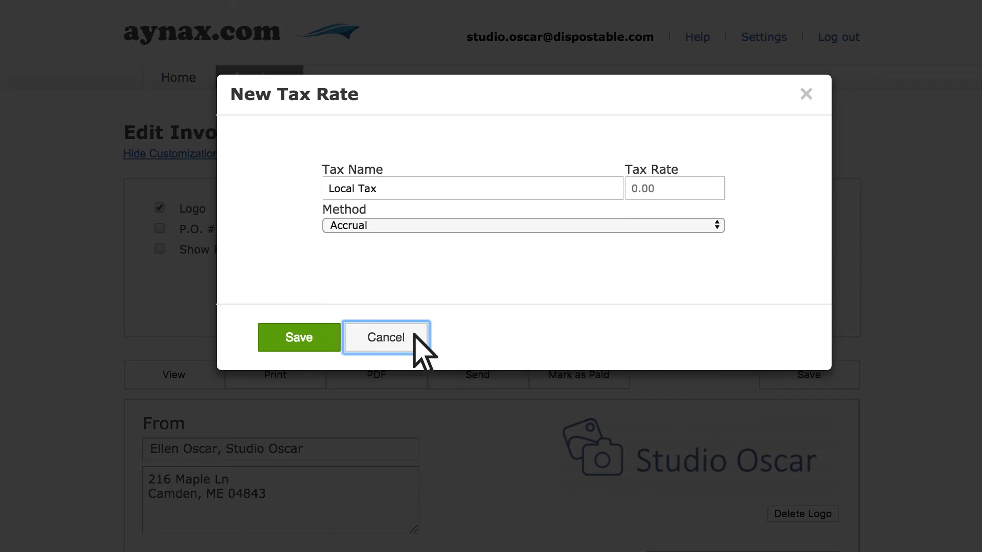
pyautogui.click(386, 337)
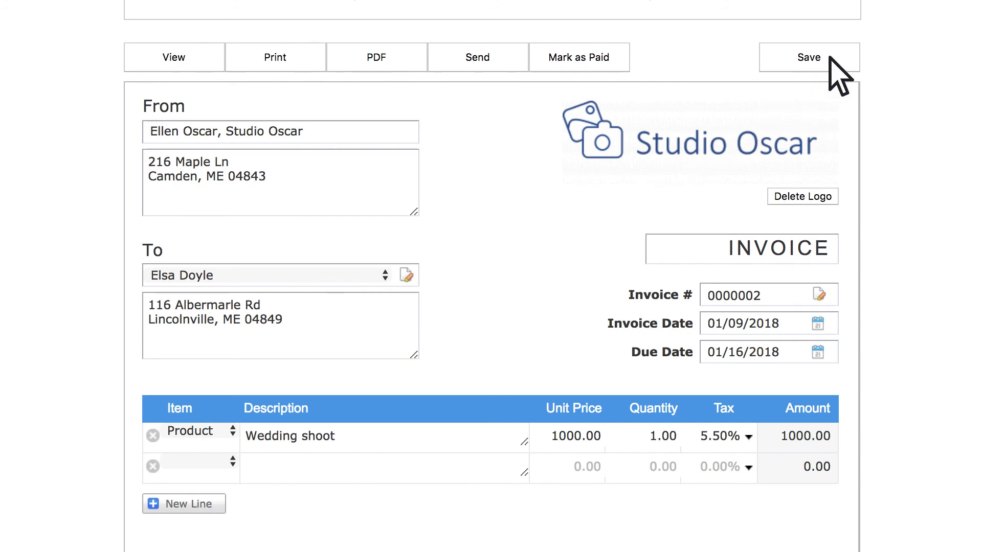
# Save invoice 0000002 and check the $1000 subtotal, $55 State Tax and $1055.00 balance.
pyautogui.click(808, 57)
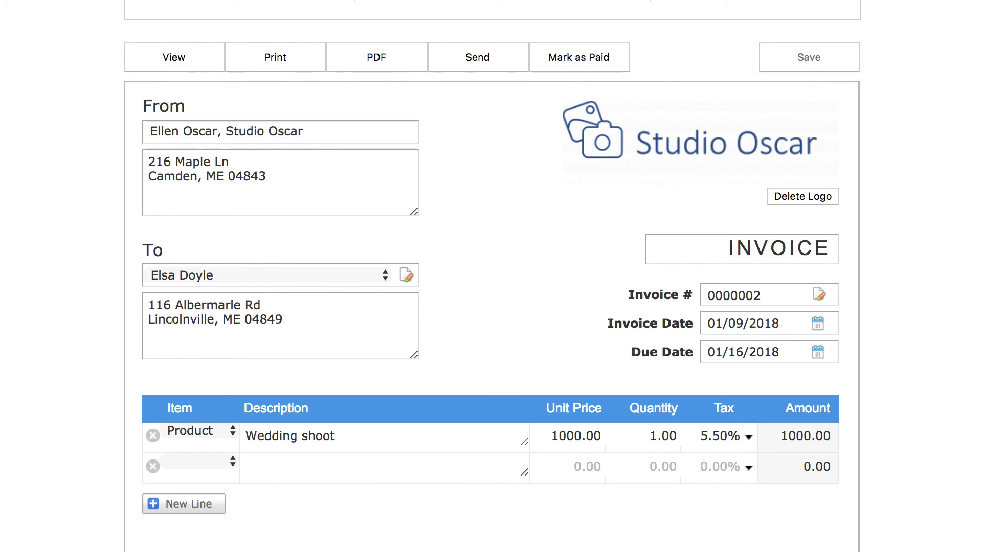
pyautogui.click(808, 57)
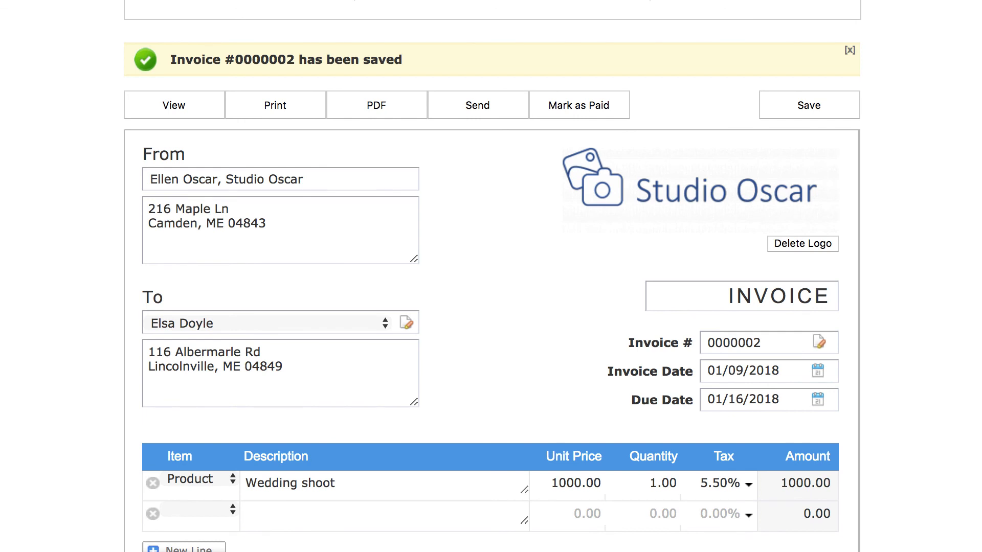
pyautogui.scroll(-3)
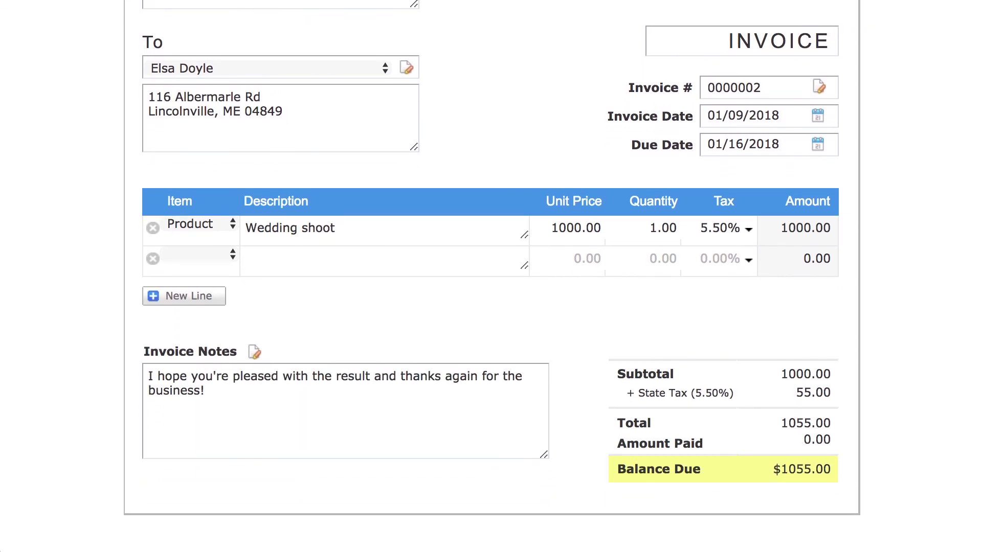